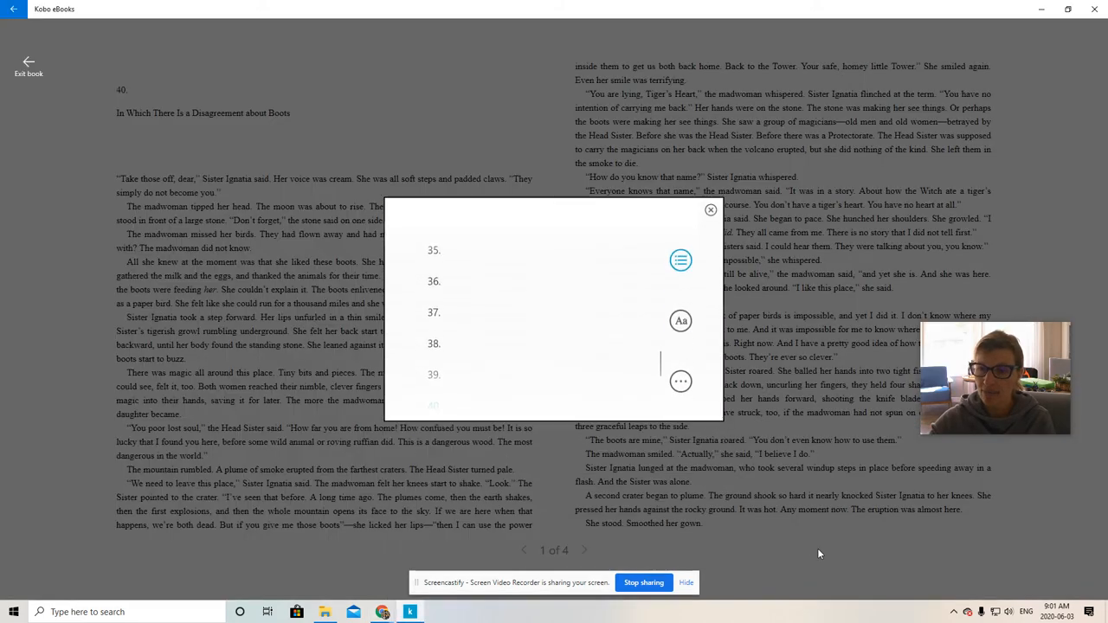
Close the contents panel, leaving the reader on page 3 of 4
{"action": "left_click", "coordinate": [710, 209]}
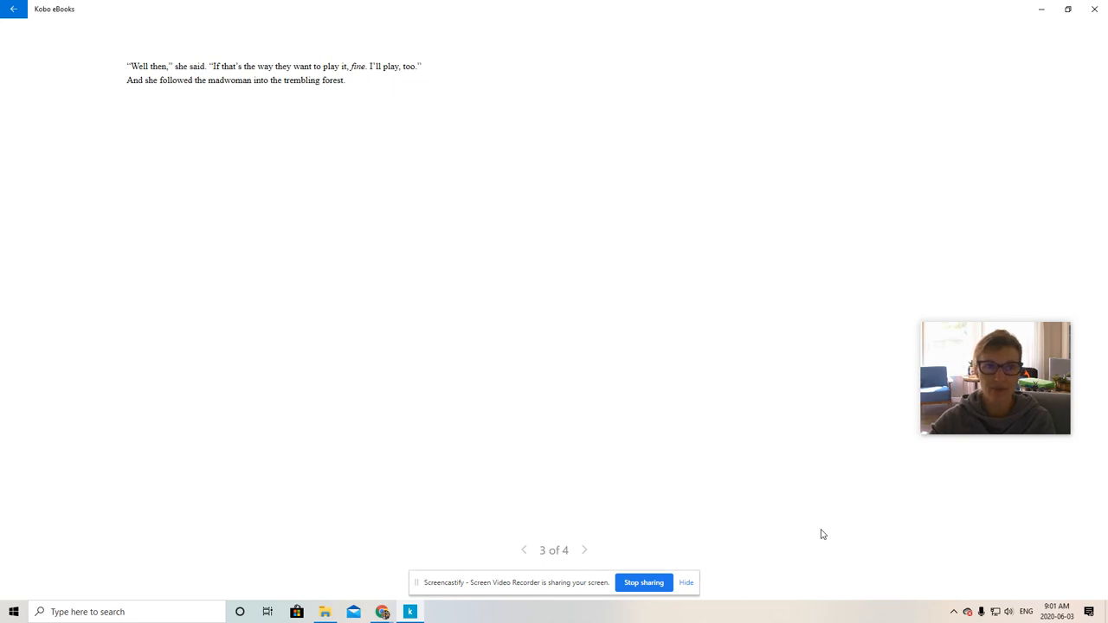
{"action": "mouse_move", "coordinate": [824, 528]}
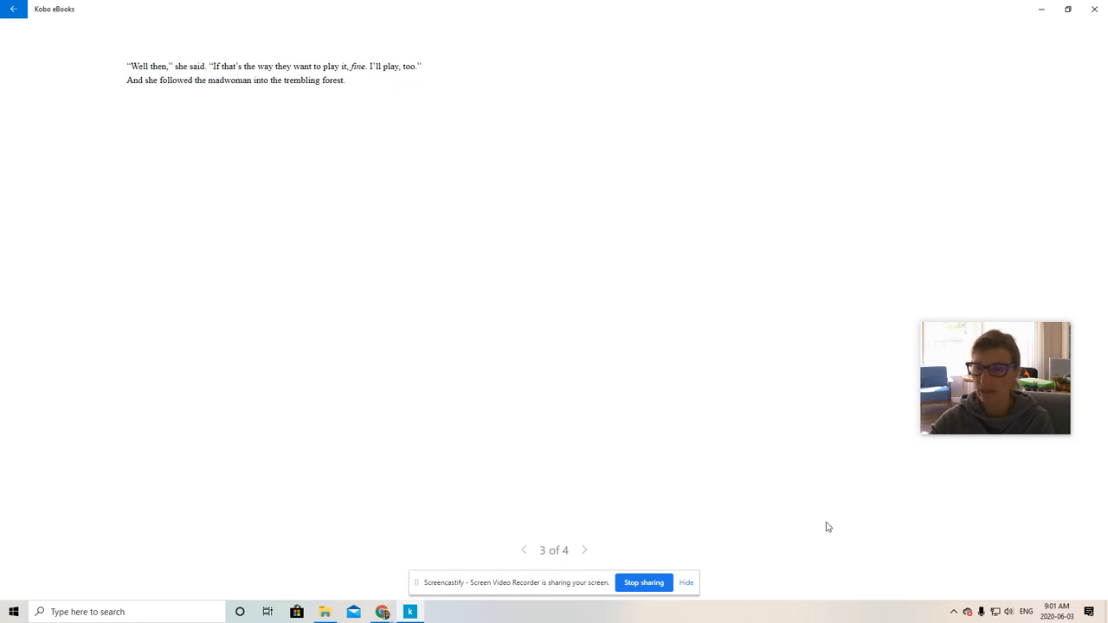